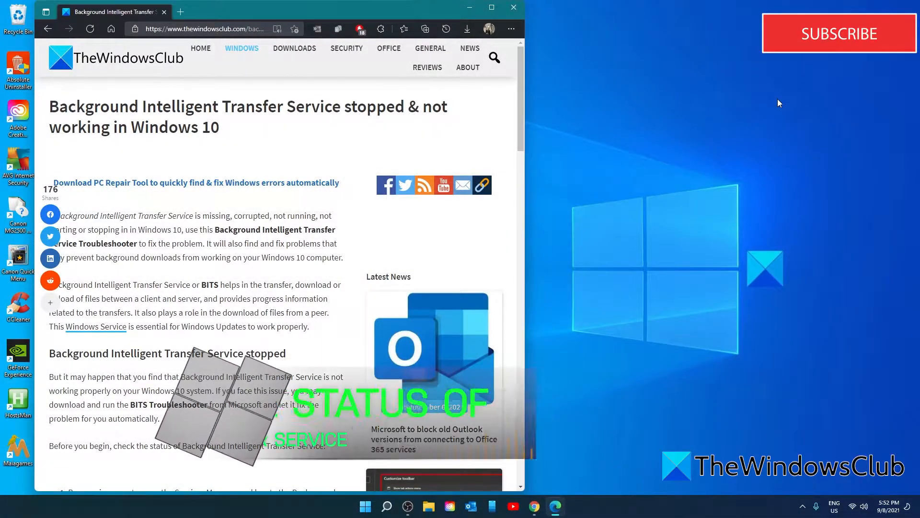
Bring up the Run box with services.msc entered
{"action": "scroll", "scroll_direction": "down", "scroll_amount": 3}
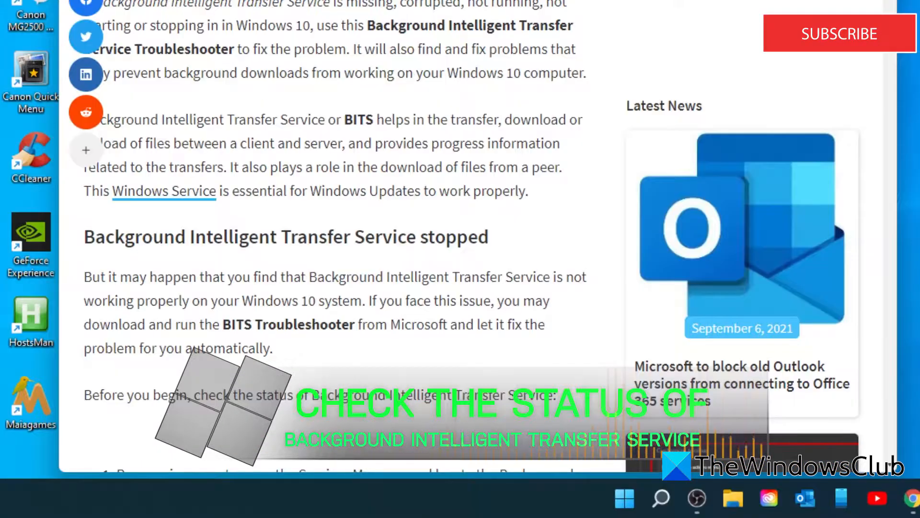
{"action": "key", "text": "Win+r"}
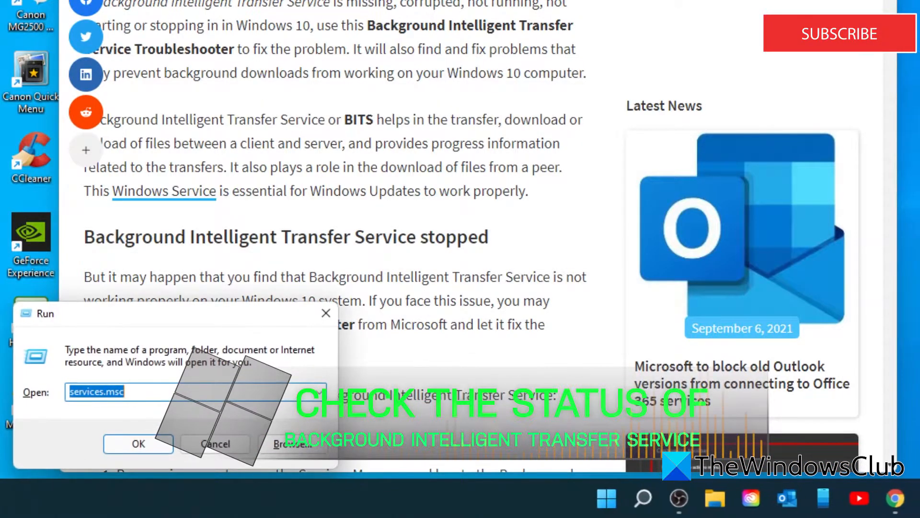
{"action": "type", "text": "ser"}
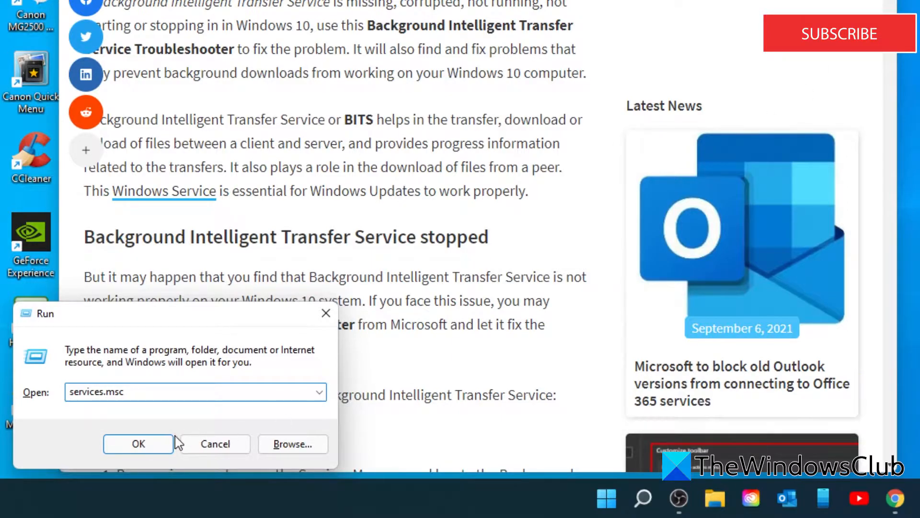
Launch the Services console and scroll to Background Intelligent Transfer Service
{"action": "left_click", "coordinate": [138, 443]}
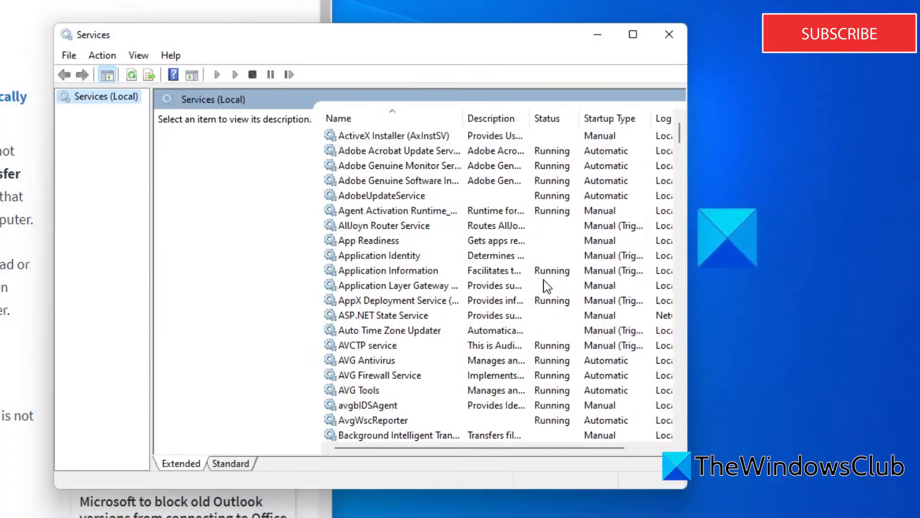
{"action": "mouse_move", "coordinate": [405, 294]}
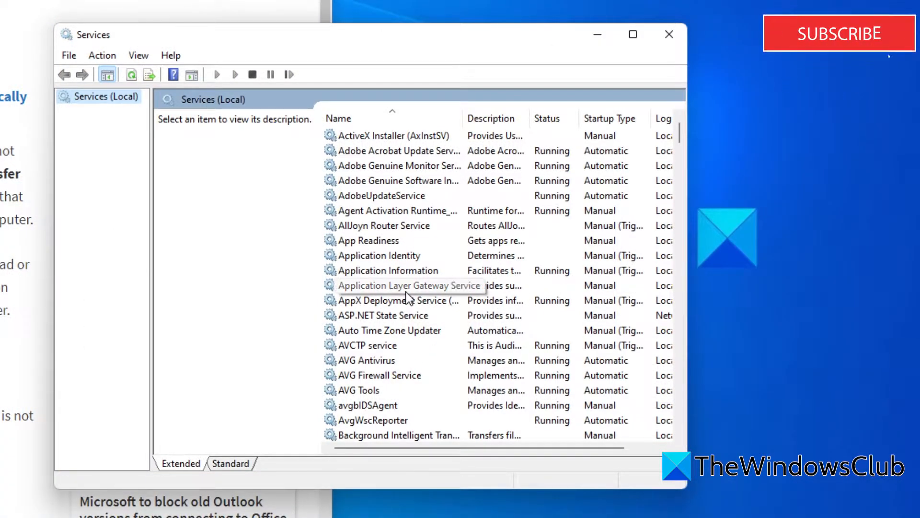
{"action": "scroll", "scroll_direction": "down", "scroll_amount": 3}
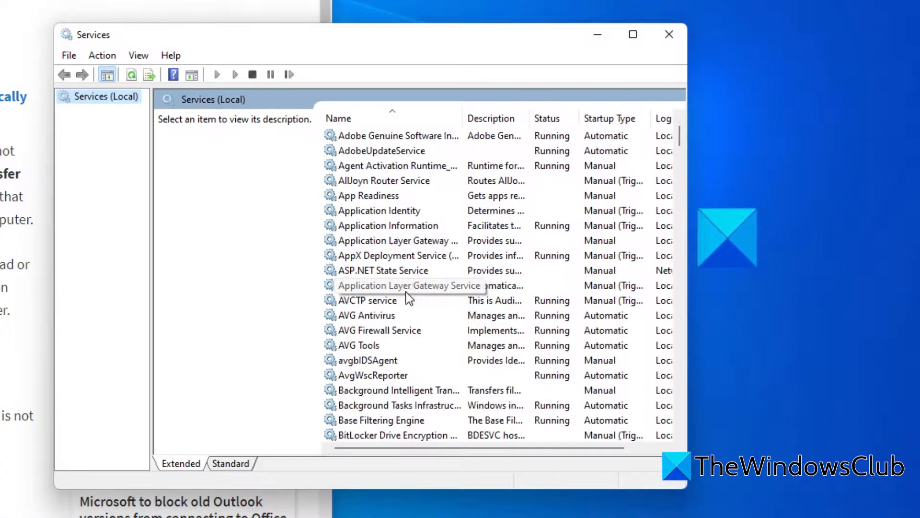
{"action": "scroll", "scroll_direction": "down", "scroll_amount": 3}
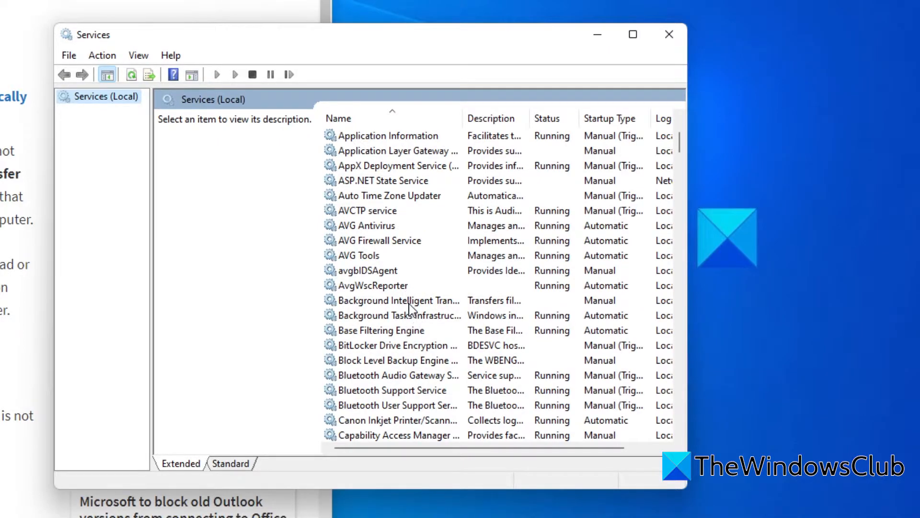
Review Background Intelligent Transfer Service properties (Manual, Stopped), then close Properties and Services
{"action": "double_click", "coordinate": [393, 300]}
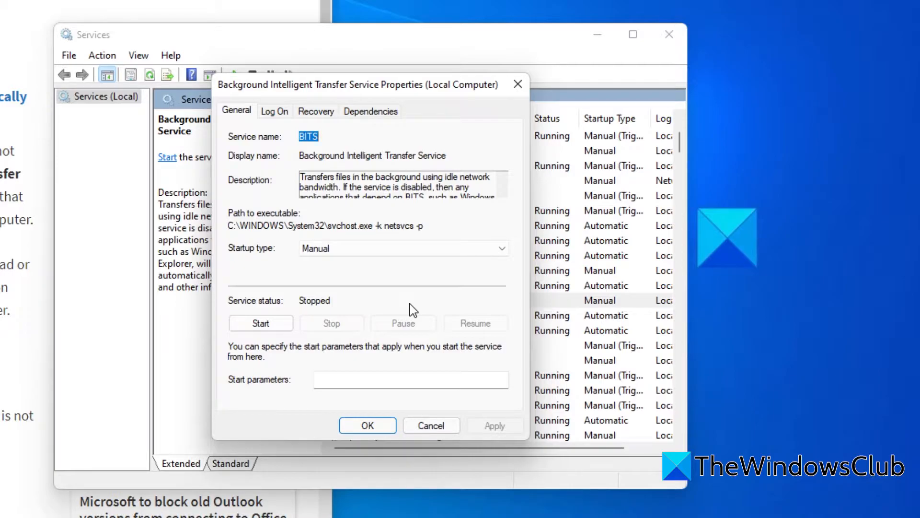
{"action": "mouse_move", "coordinate": [261, 324]}
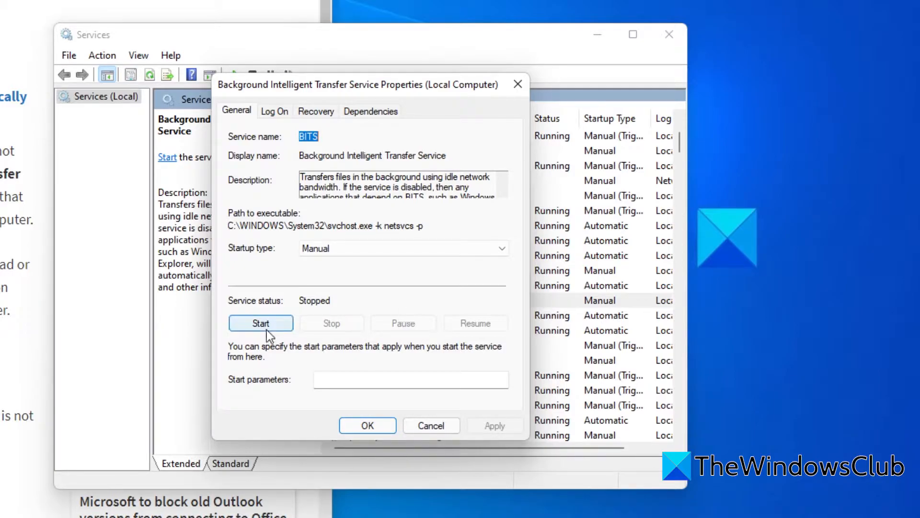
{"action": "mouse_move", "coordinate": [291, 337]}
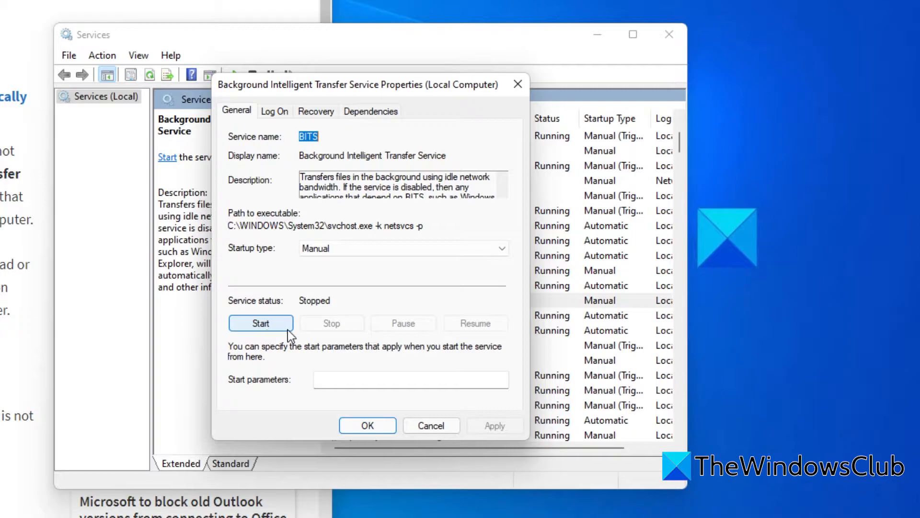
{"action": "mouse_move", "coordinate": [349, 329]}
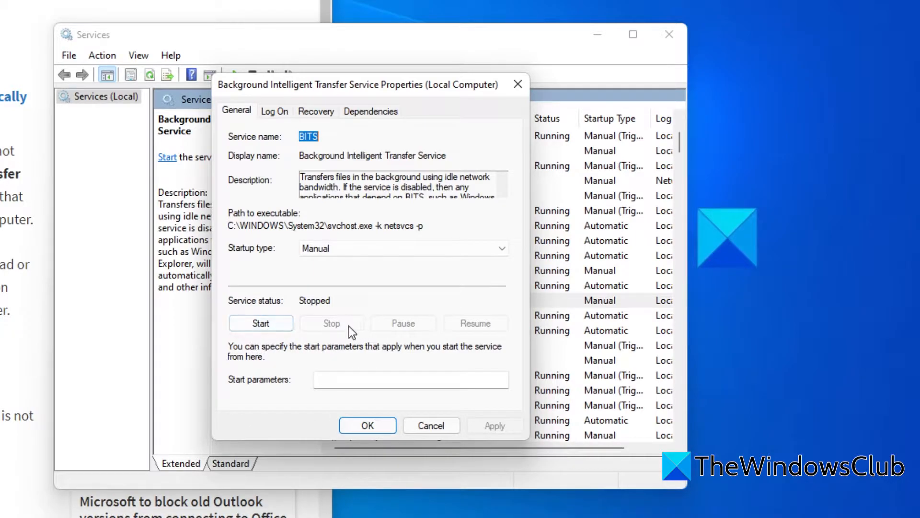
{"action": "mouse_move", "coordinate": [320, 410]}
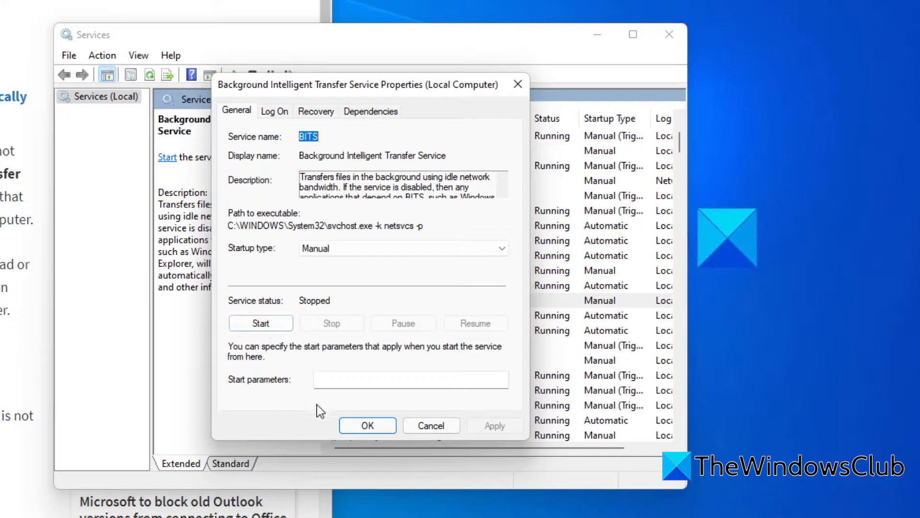
{"action": "mouse_move", "coordinate": [431, 425]}
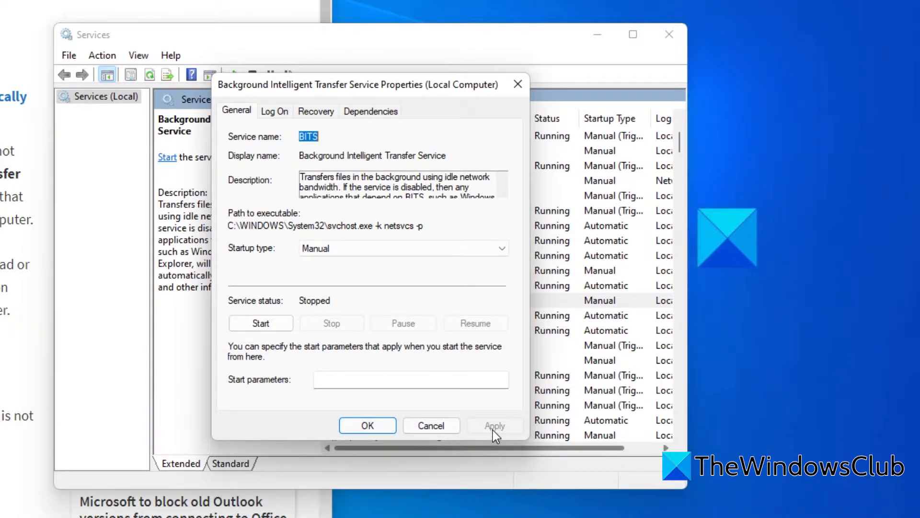
{"action": "left_click", "coordinate": [431, 424]}
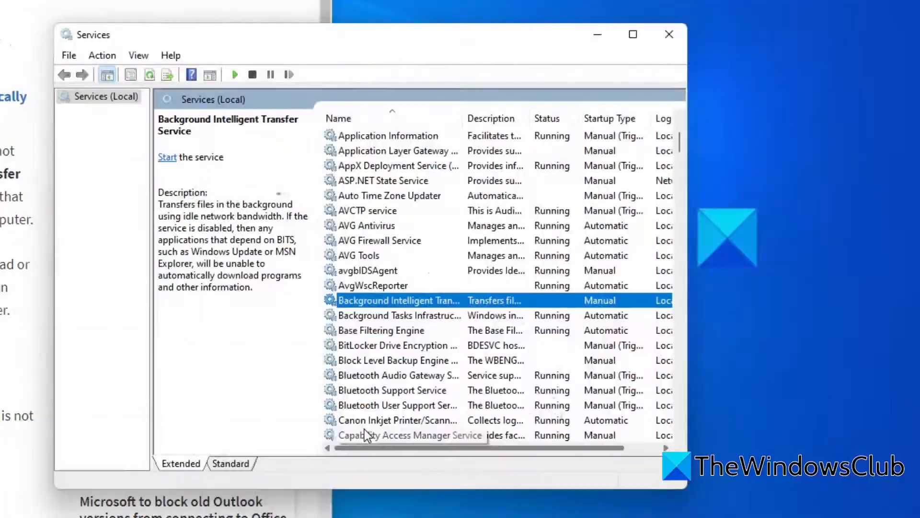
{"action": "left_click", "coordinate": [668, 35]}
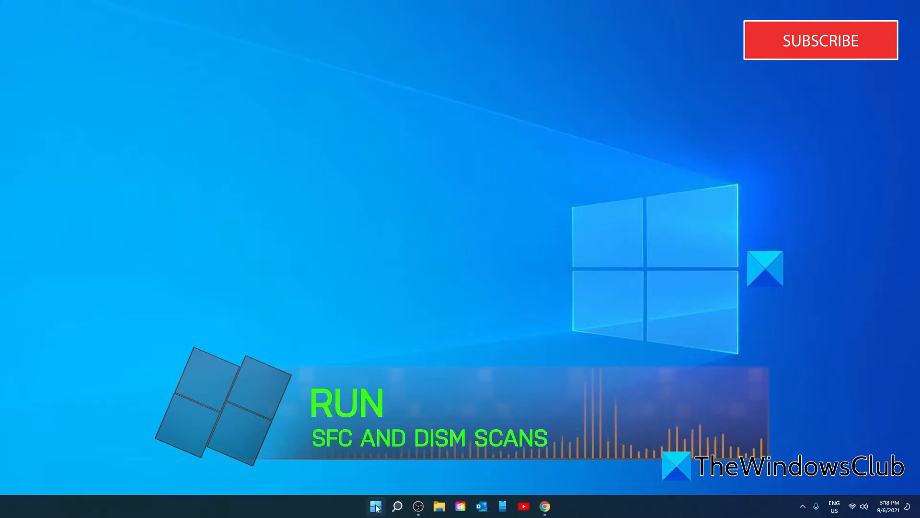
Search the Start menu for Command Prompt and launch it as administrator
{"action": "left_click", "coordinate": [374, 505]}
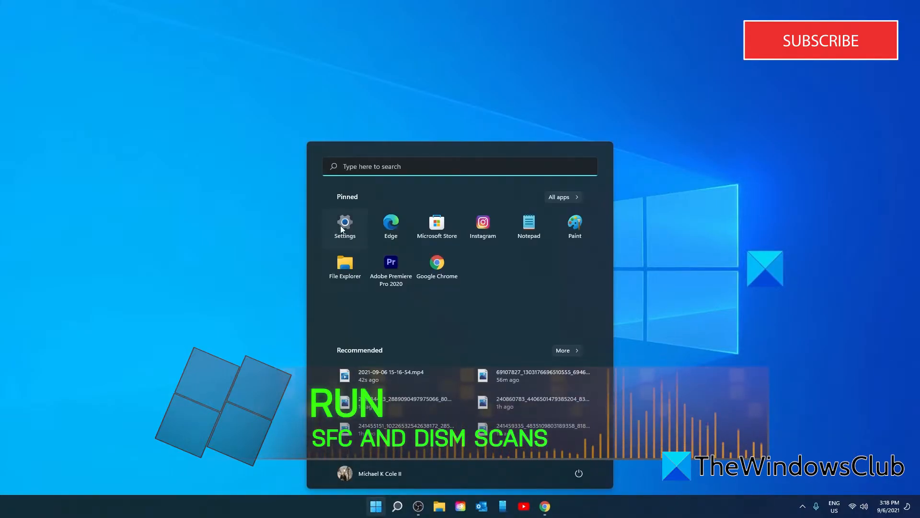
{"action": "type", "text": "coom"}
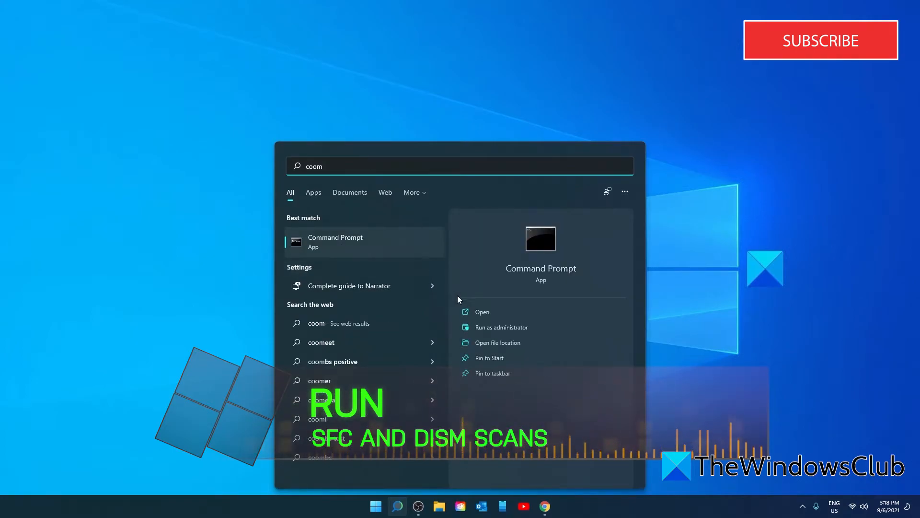
{"action": "left_click", "coordinate": [502, 327]}
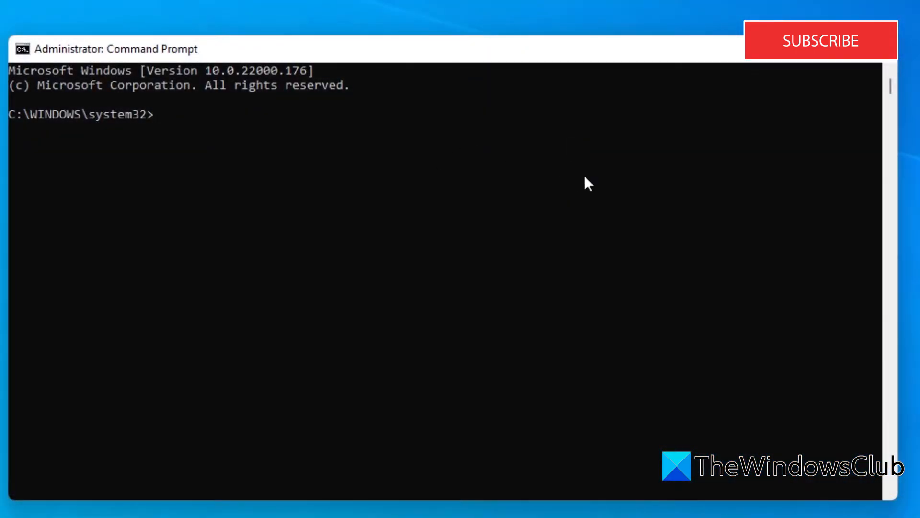
Run sfc /scannow and let the system file integrity scan complete
{"action": "type", "text": "sfc"}
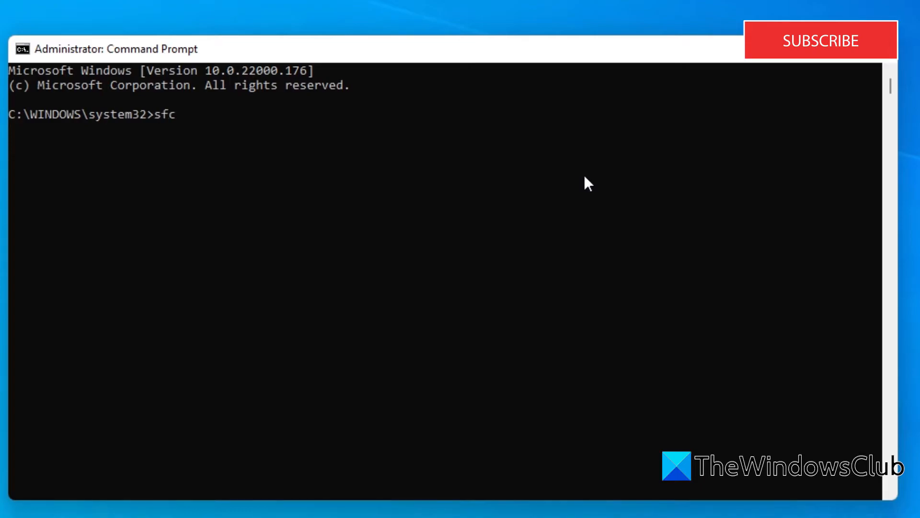
{"action": "type", "text": "/s"}
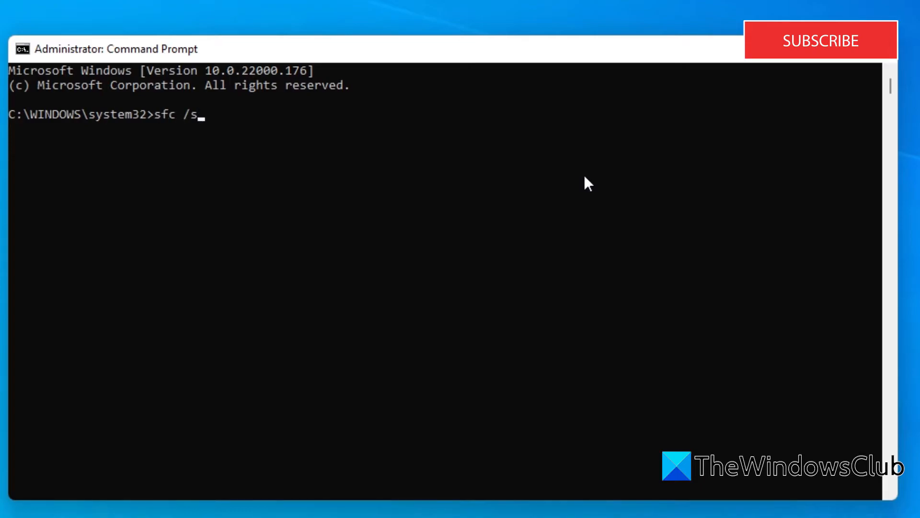
{"action": "type", "text": "canno"}
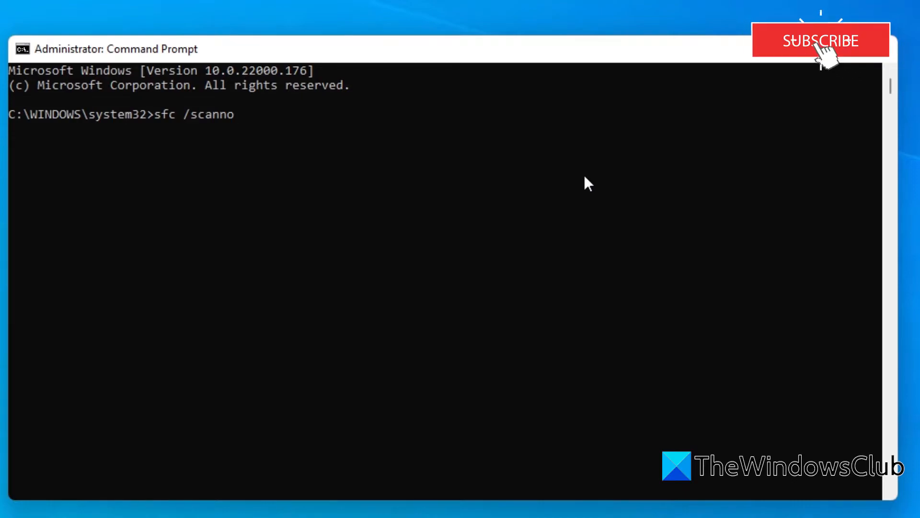
{"action": "type", "text": "w"}
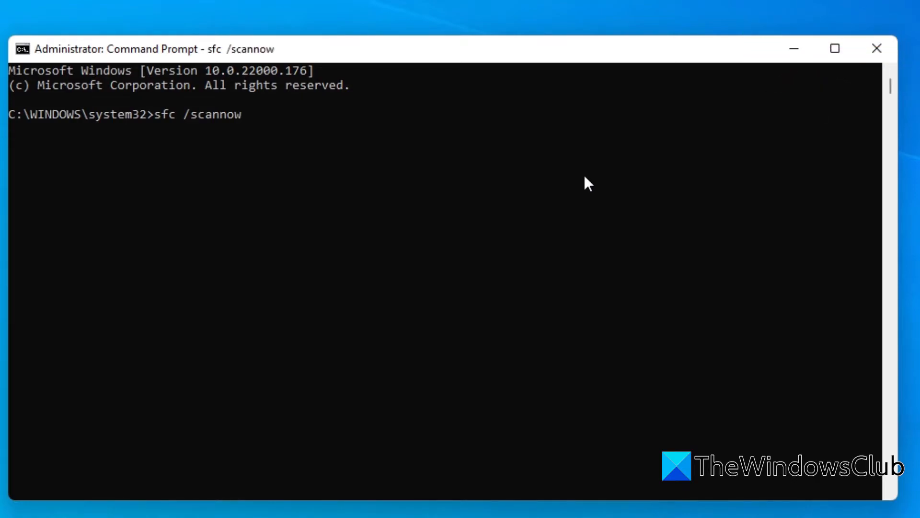
{"action": "key", "text": "Return"}
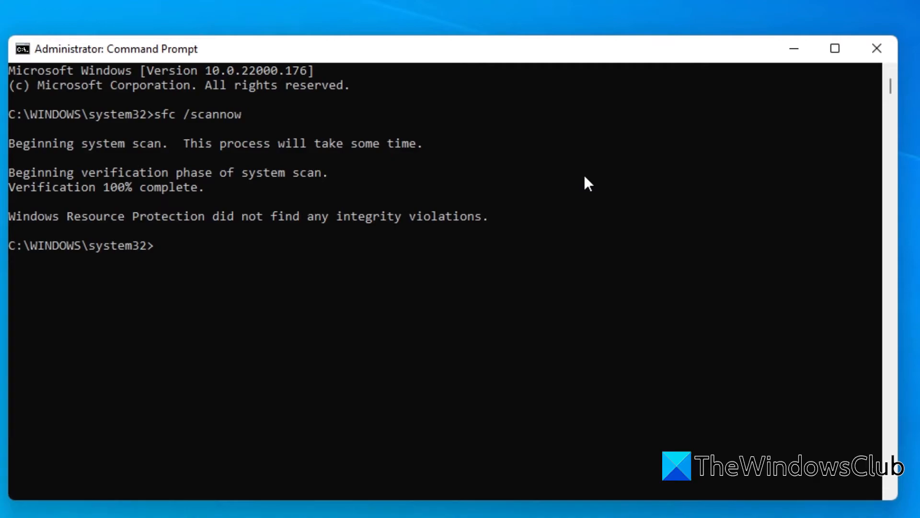
Run dism.exe /online /cleanup-image /restorehealth to repair the Windows image
{"action": "type", "text": "dism"}
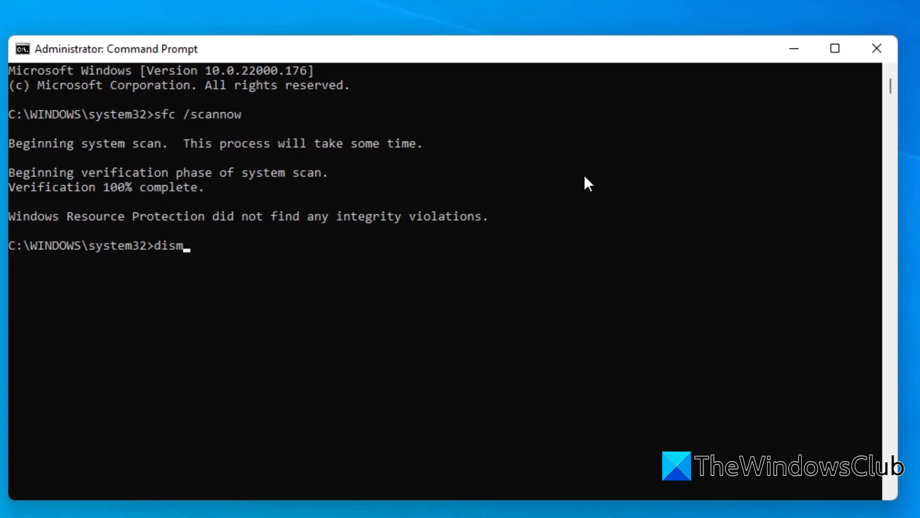
{"action": "type", "text": ".ex"}
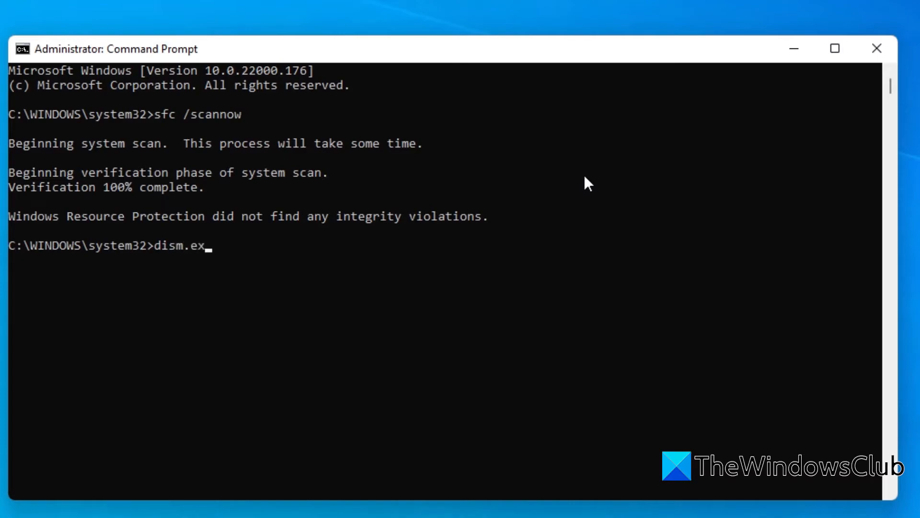
{"action": "type", "text": "e"}
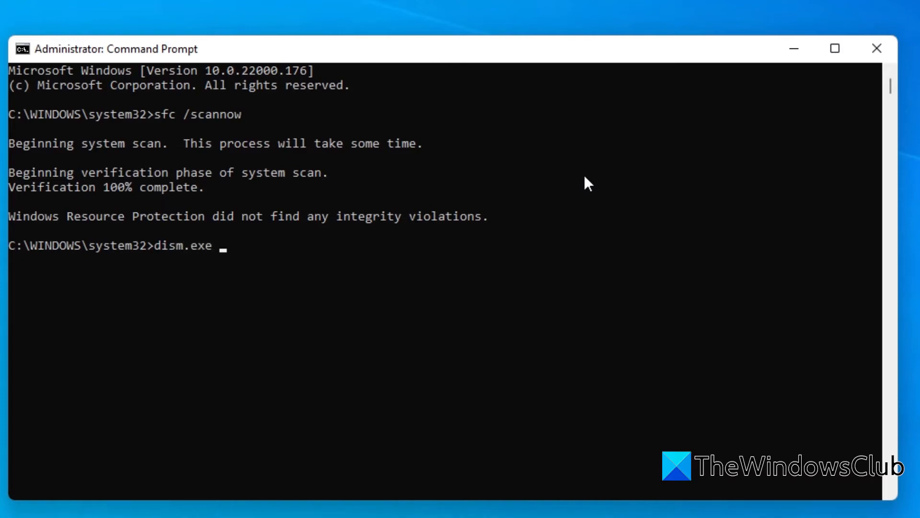
{"action": "type", "text": "/"}
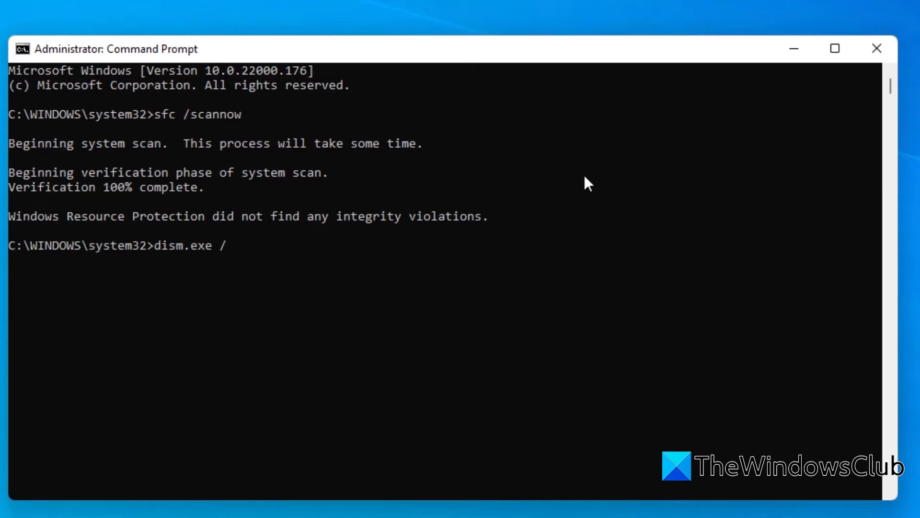
{"action": "type", "text": "online"}
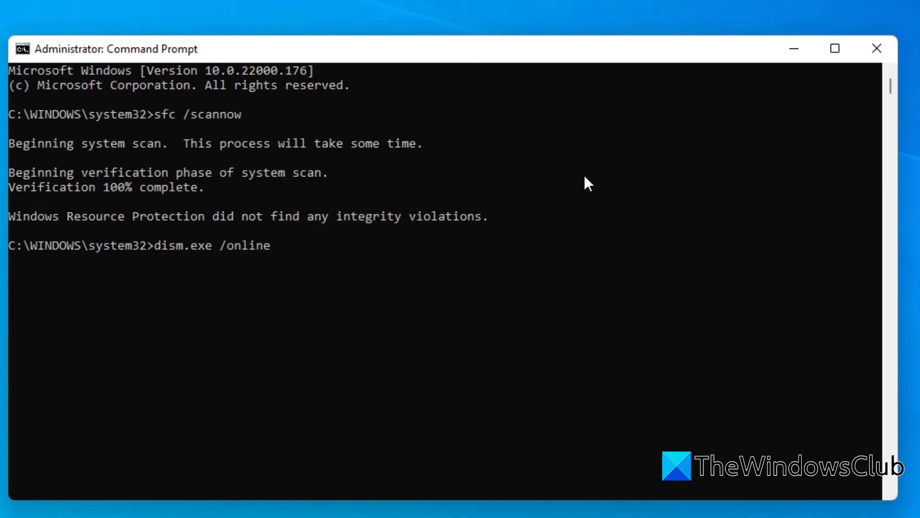
{"action": "type", "text": "/"}
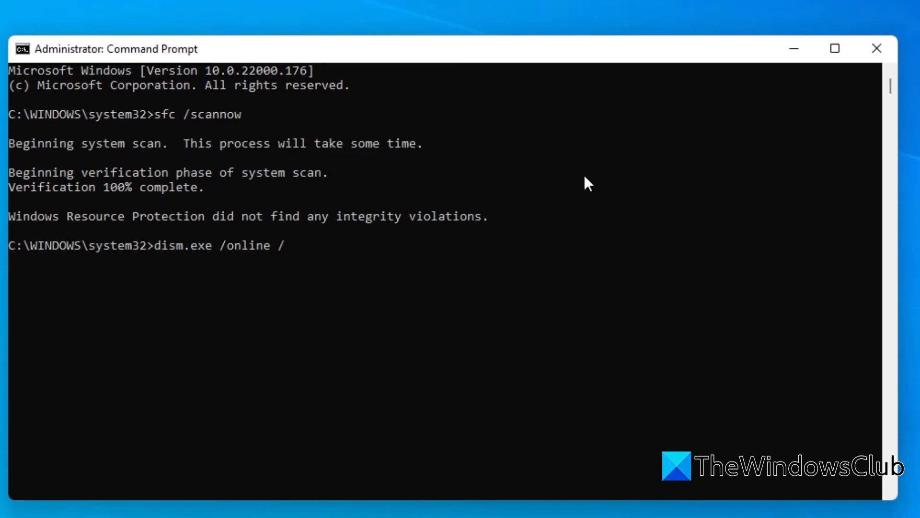
{"action": "type", "text": "clean"}
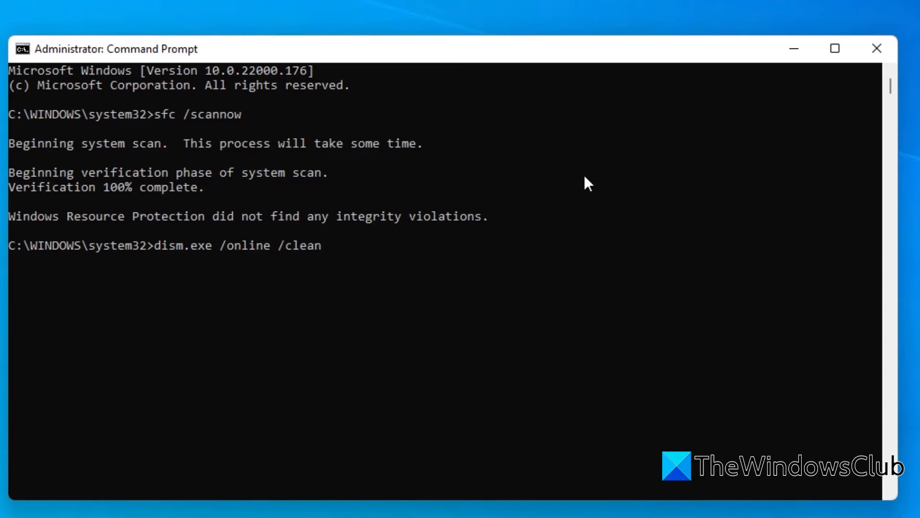
{"action": "type", "text": "up-"}
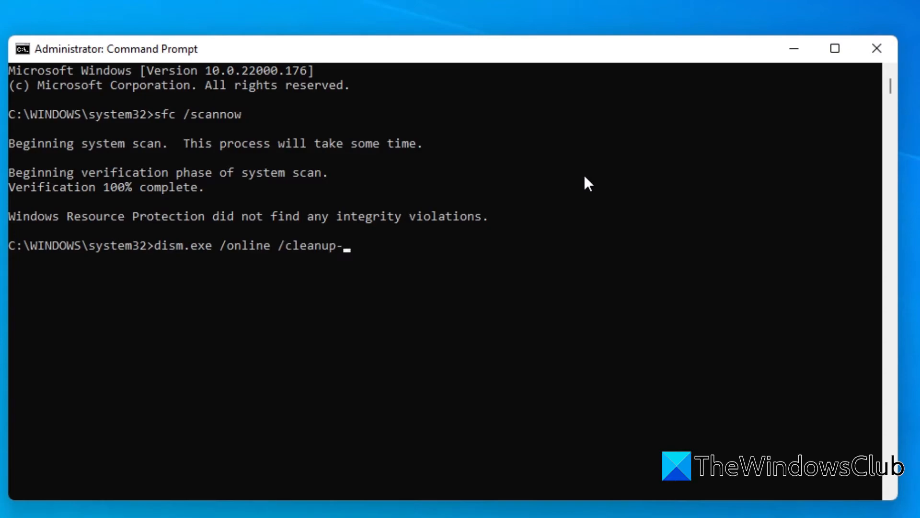
{"action": "type", "text": "image"}
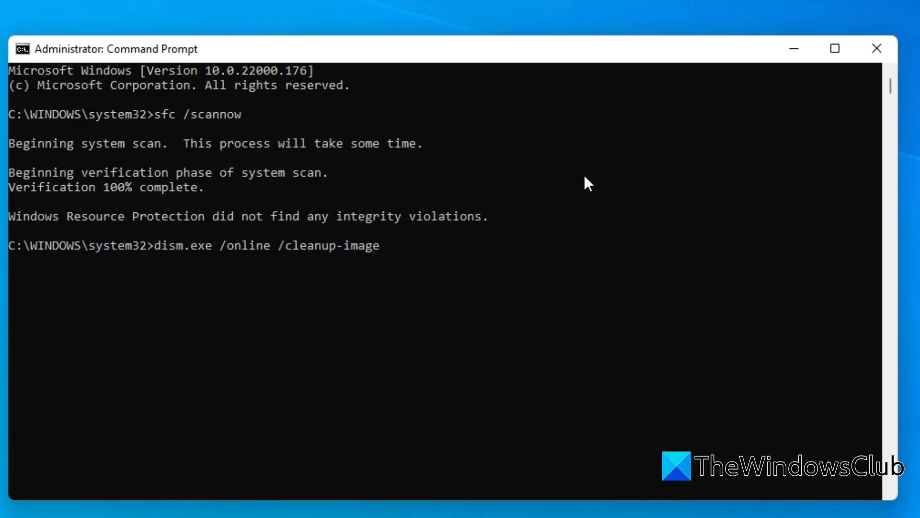
{"action": "type", "text": "/restorehe"}
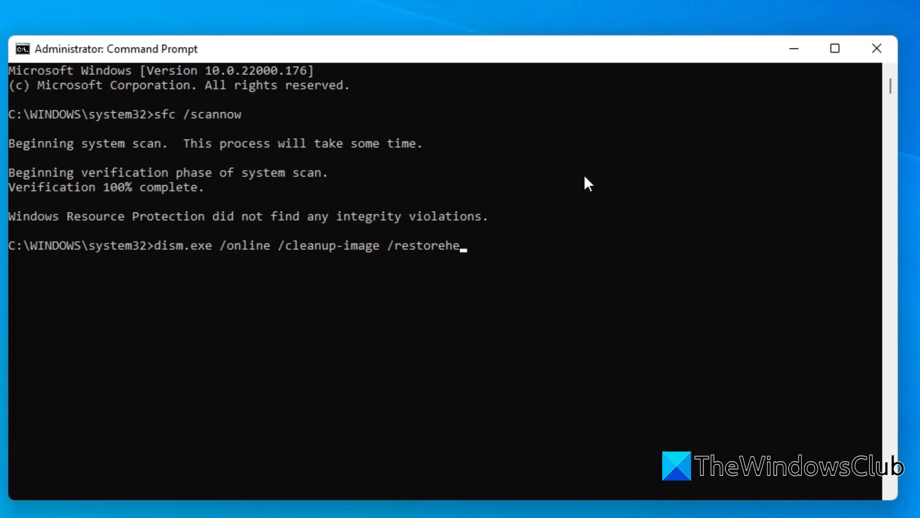
{"action": "key", "text": "Return"}
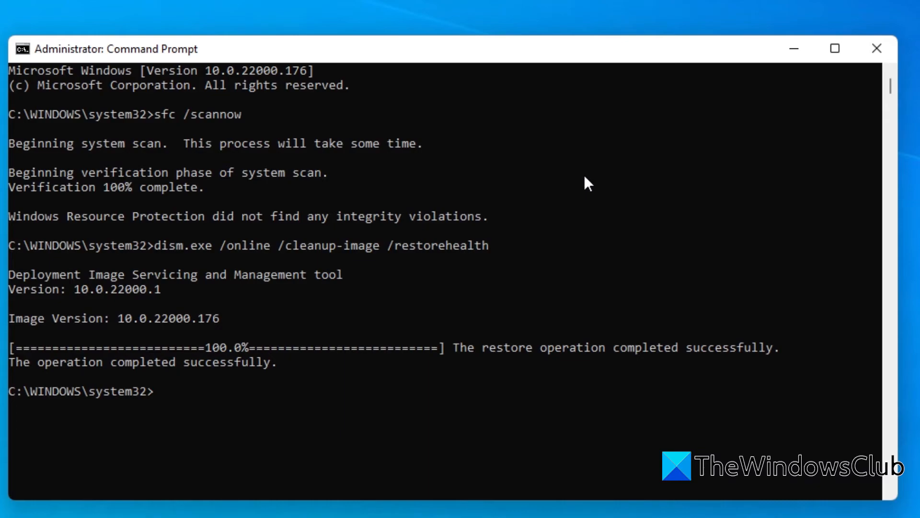
Exit the Command Prompt after the repair completes
{"action": "type", "text": "ex"}
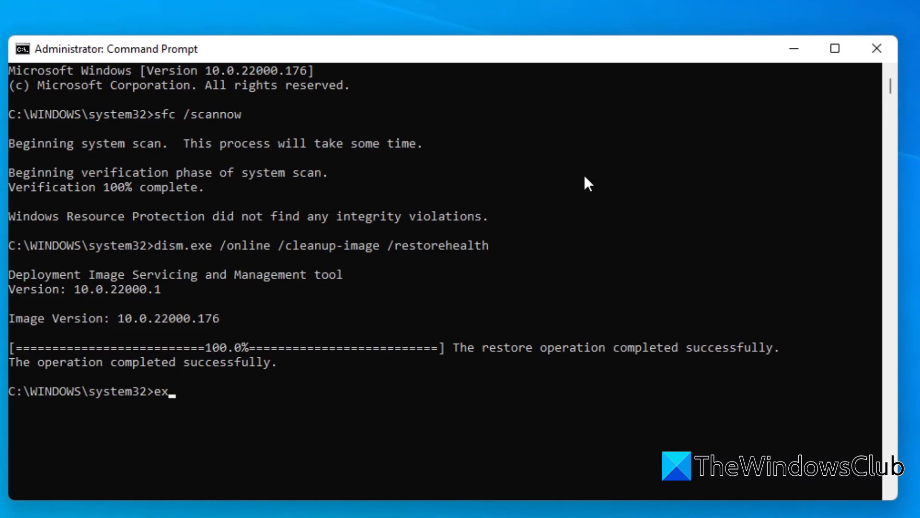
{"action": "type", "text": "it"}
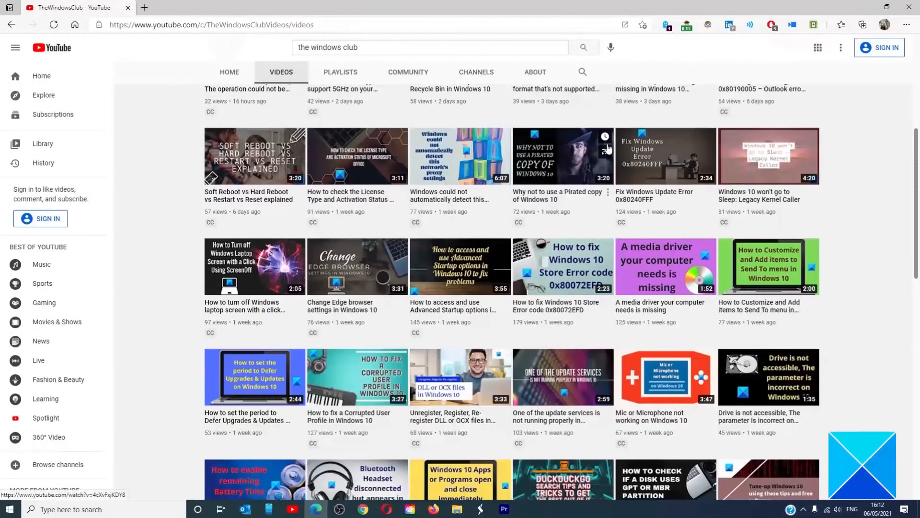
{"action": "scroll", "scroll_direction": "down", "scroll_amount": 3}
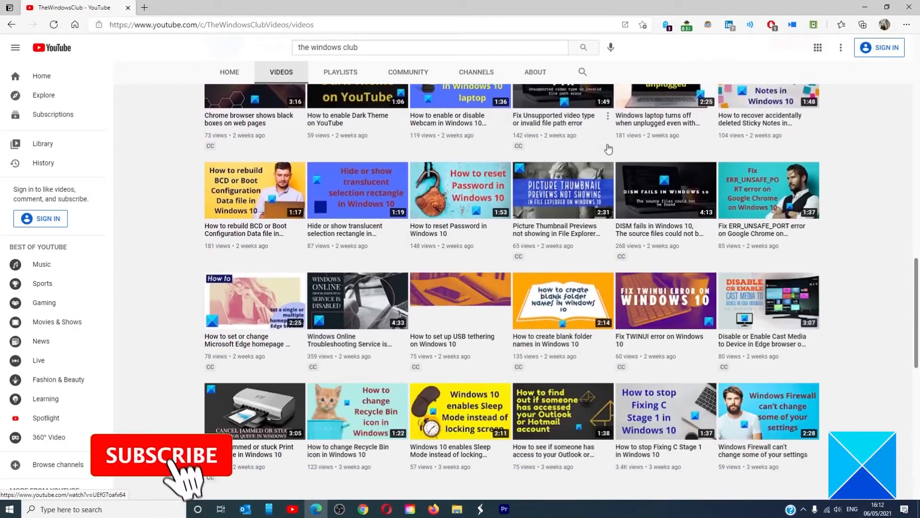
{"action": "scroll", "scroll_direction": "up", "scroll_amount": 3}
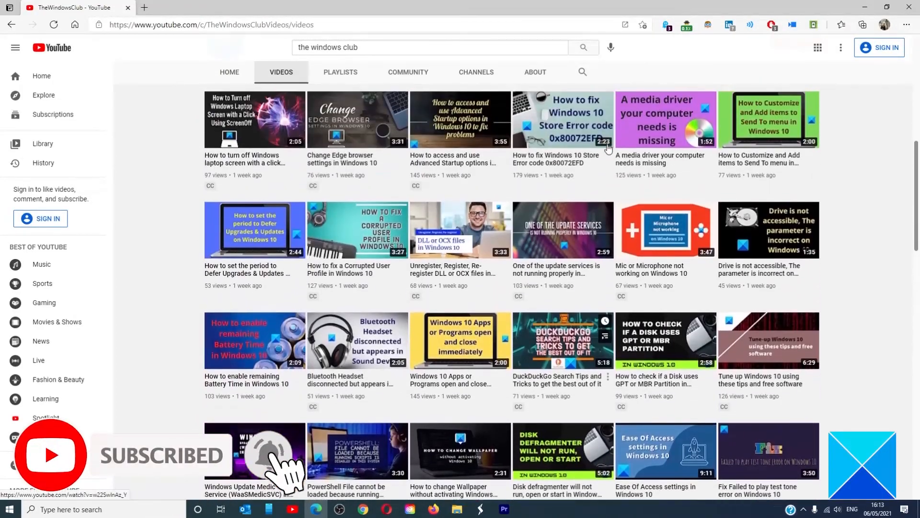